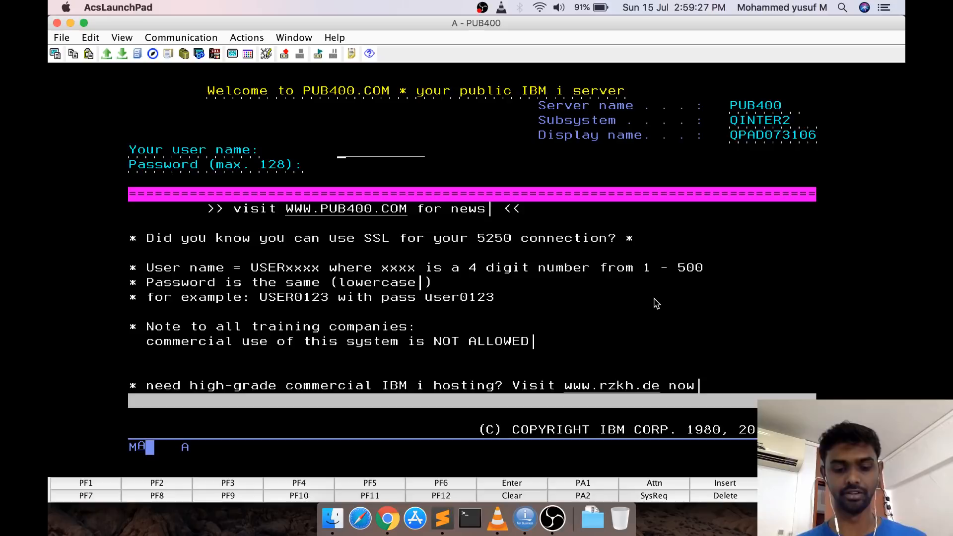
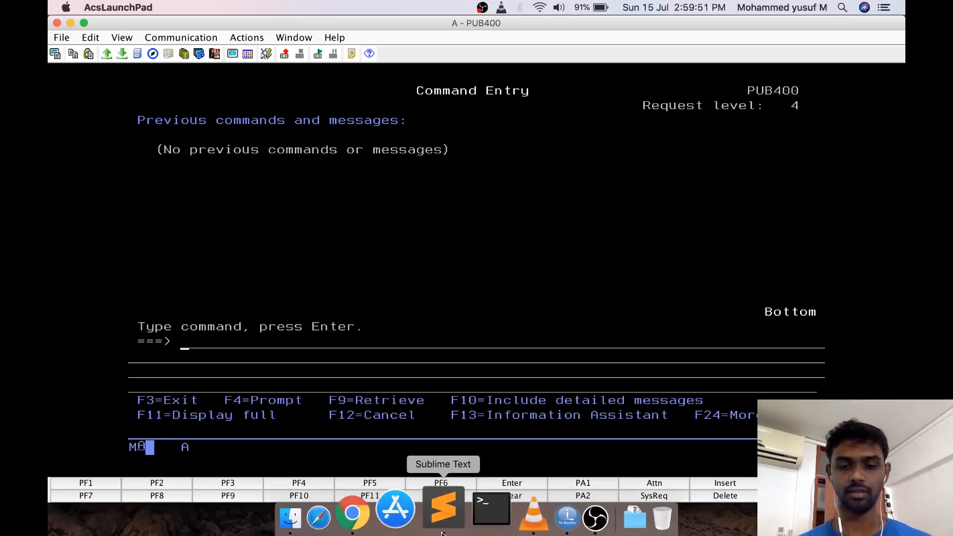
Sign on to PUB400 as user DEVYUS and reach the Command Entry screen.
left_click(442, 508)
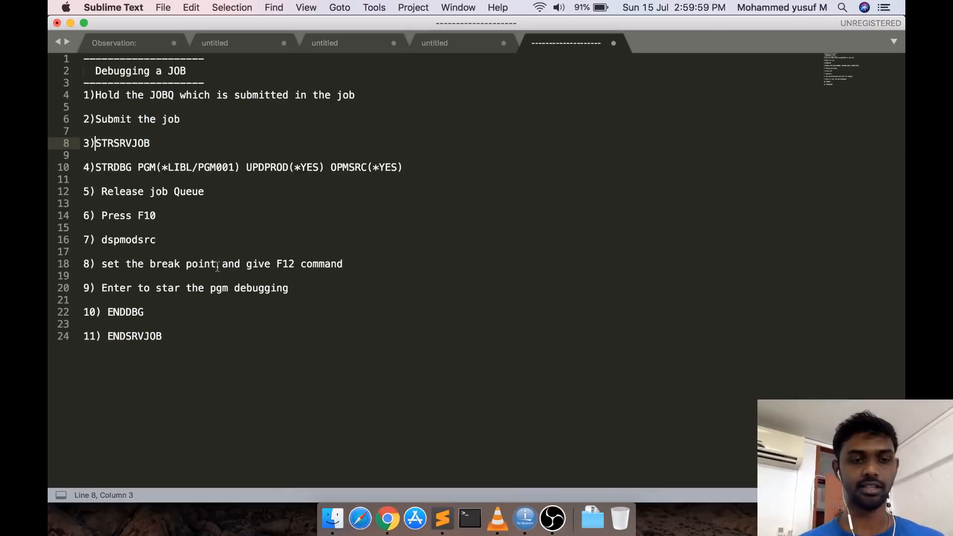
mouse_move(425, 503)
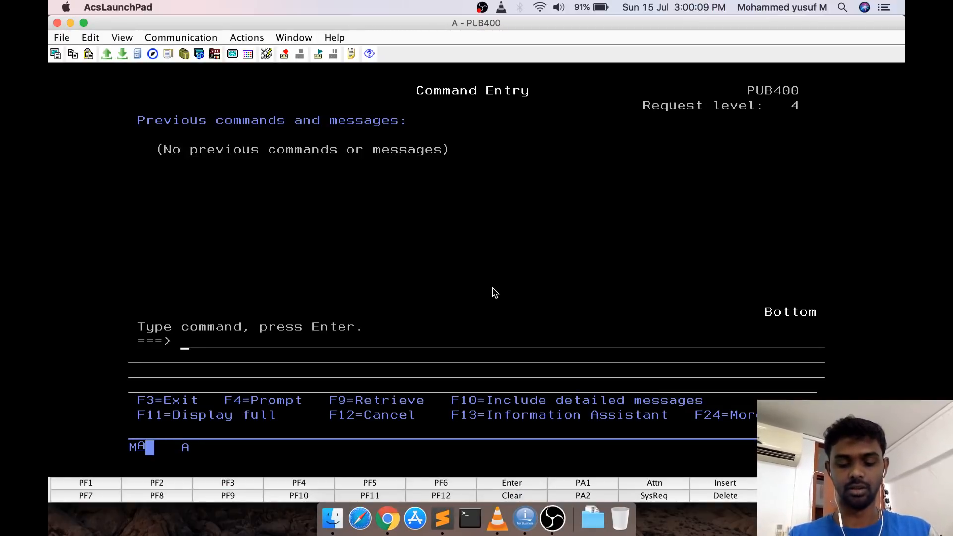
Set *LDA positions 1-10 to '1213233' with CHGDTAARA and display it to confirm.
type("chgdtaara")
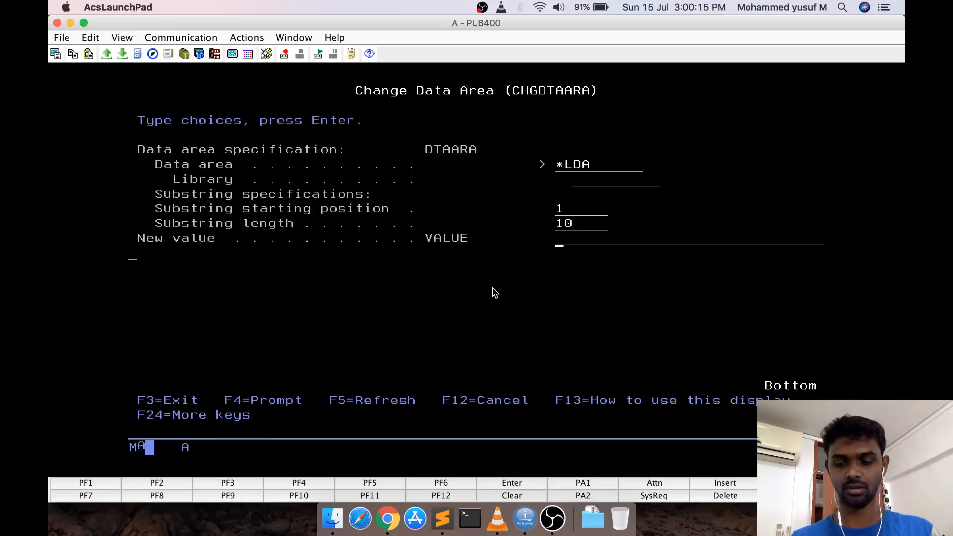
type("'1213233'")
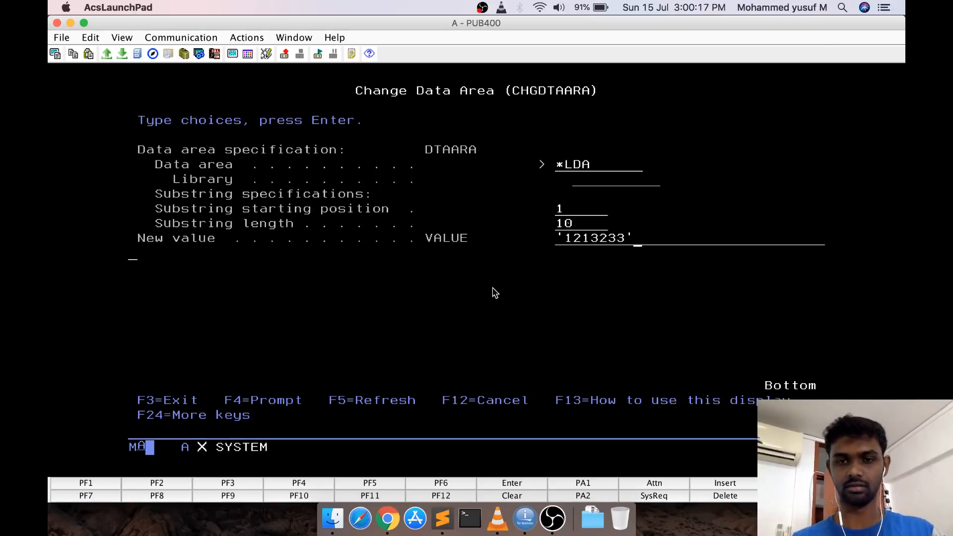
key("Enter")
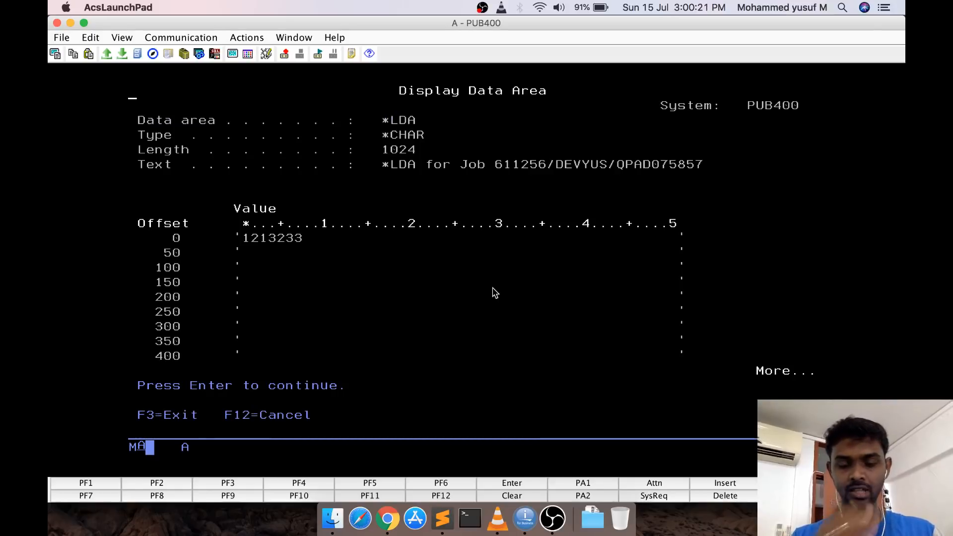
key("Enter")
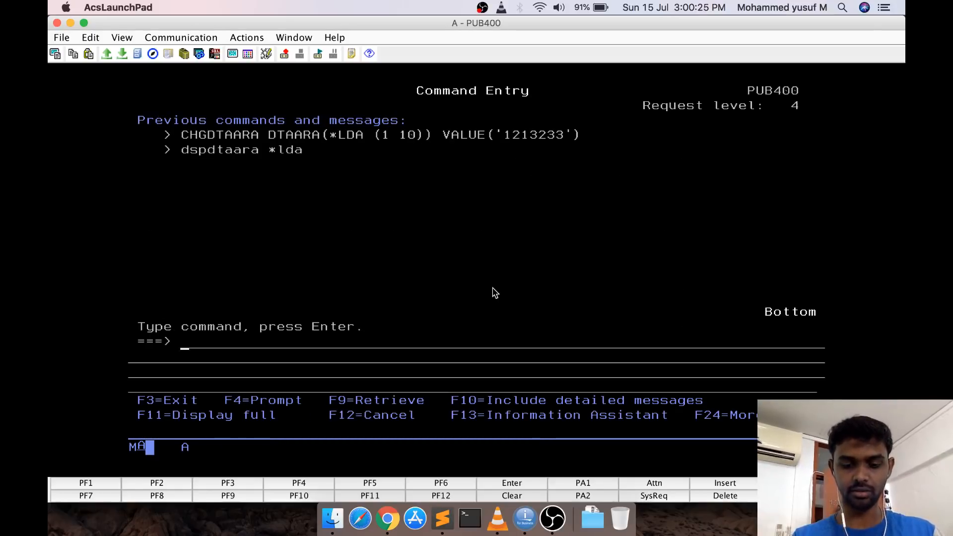
Submit batch job TESTJOB calling DEVYUS1/TSTLDAC with LOG(4 0 *SECLVL) via SBMJOB.
type("sbmjob cmd(call devyu")
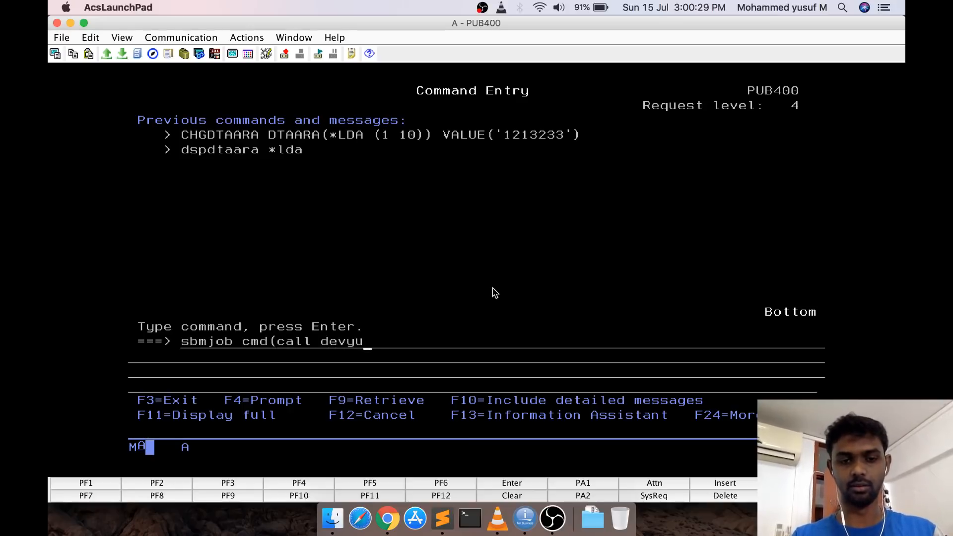
type("s1/tst")
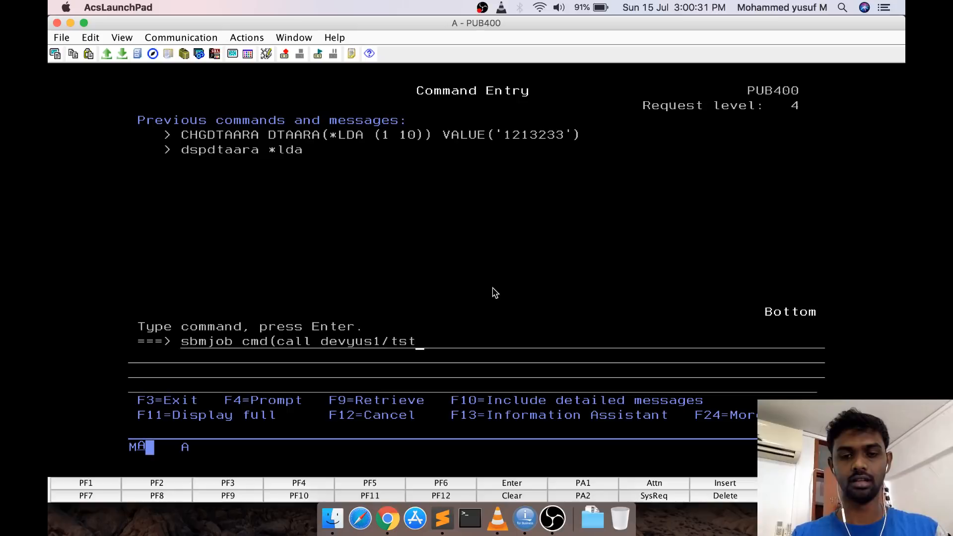
type("ldac)")
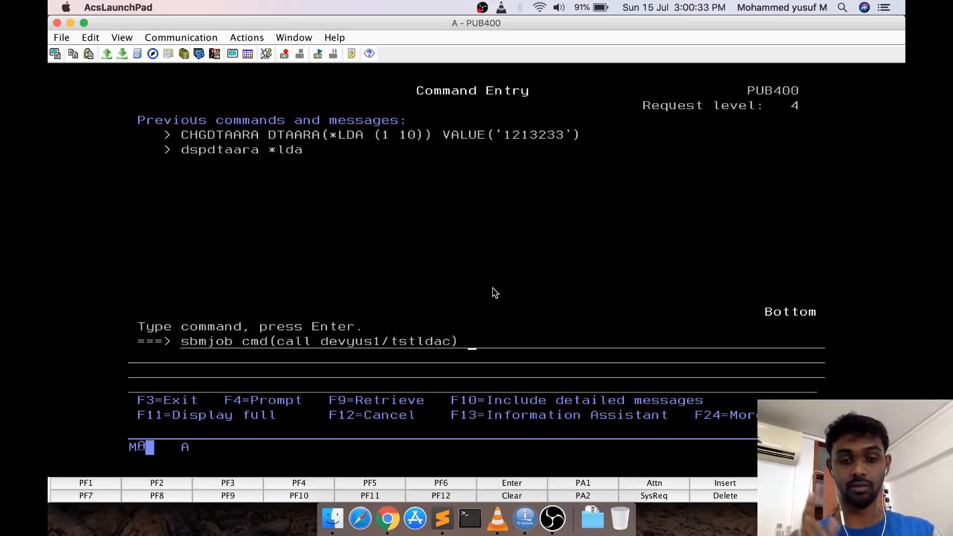
type("job(t")
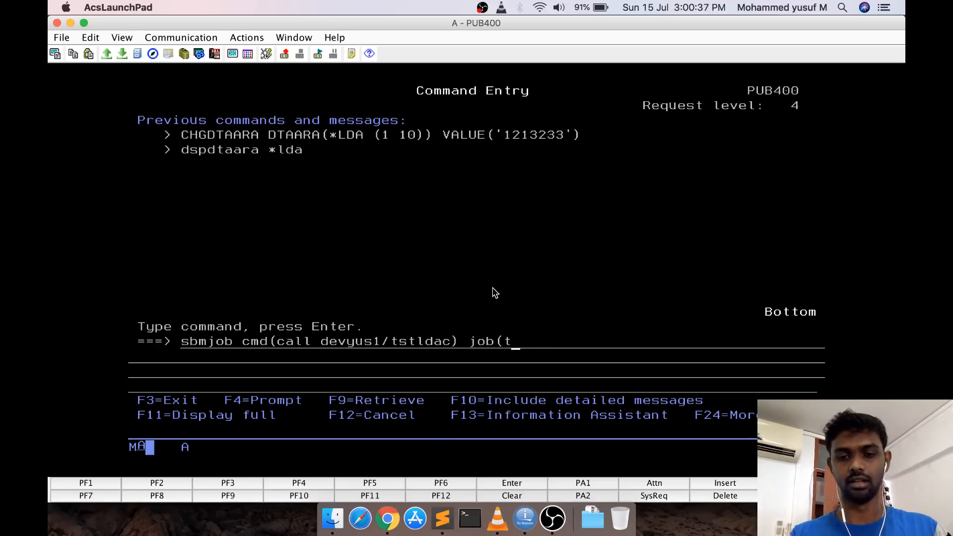
type("estjob")
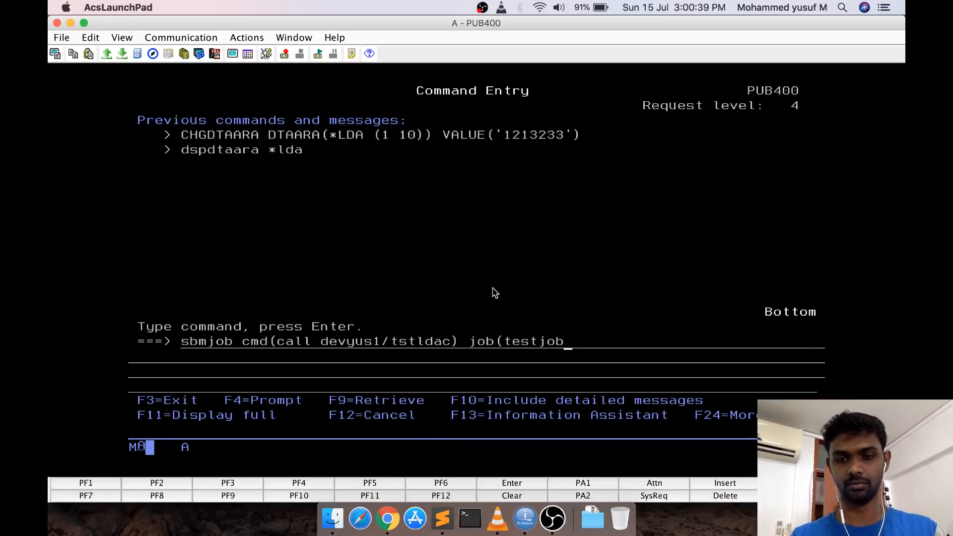
type(")")
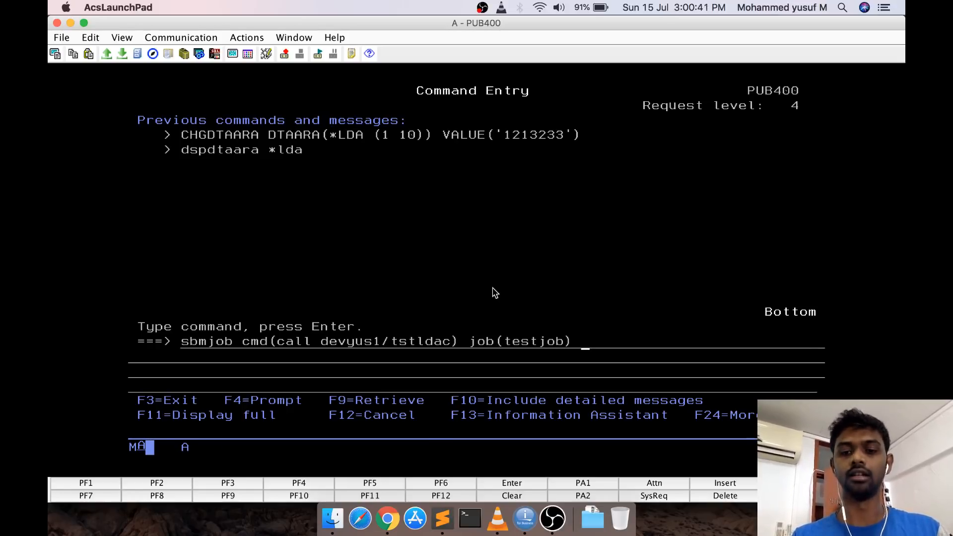
type("log(0")
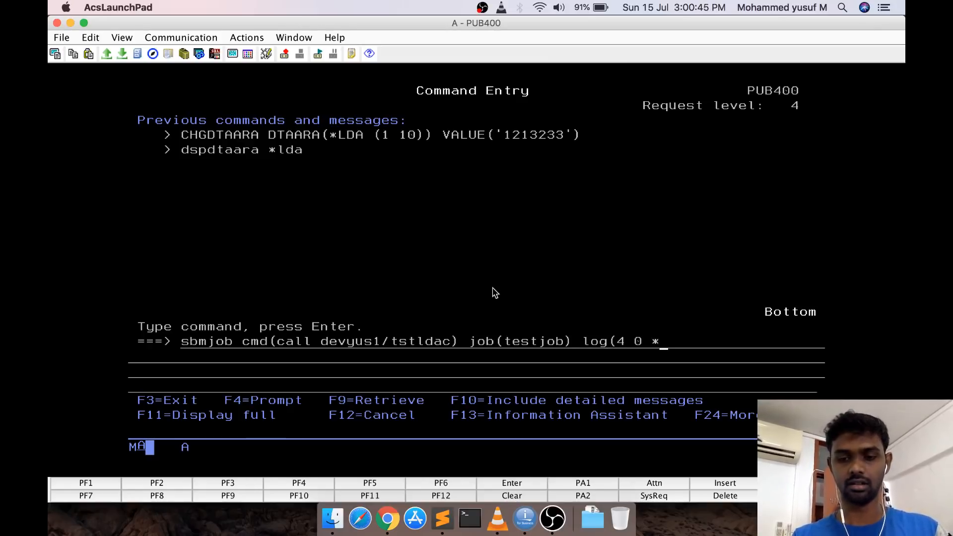
type("seclvl)")
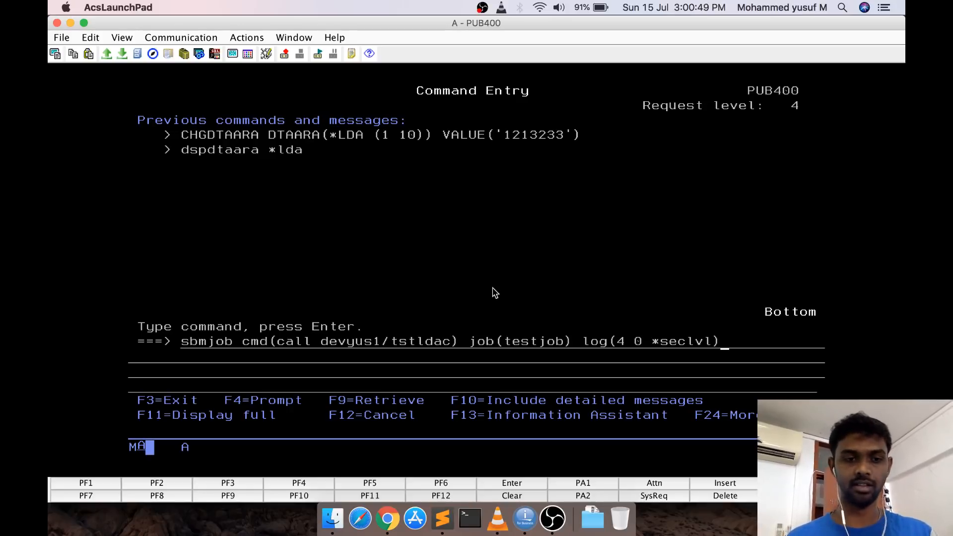
key("enter")
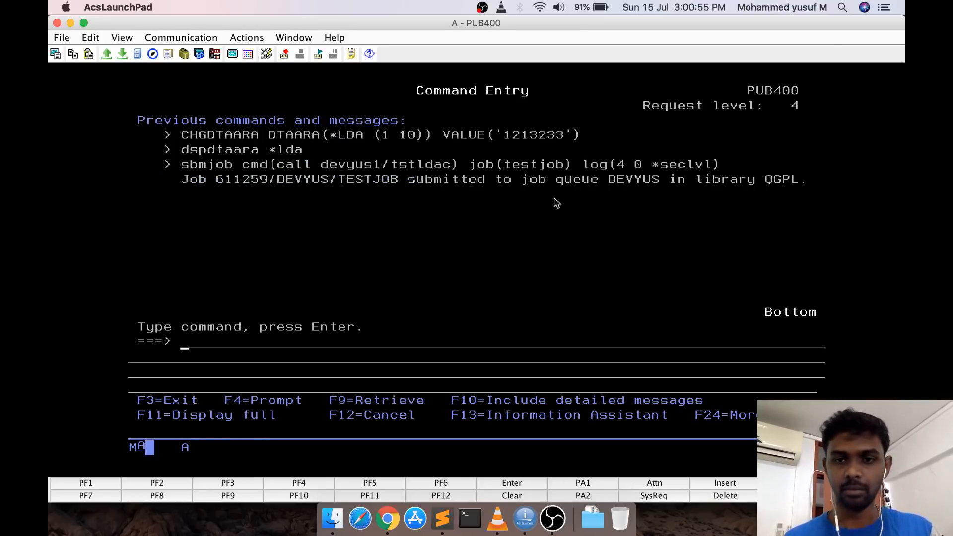
mouse_move(564, 204)
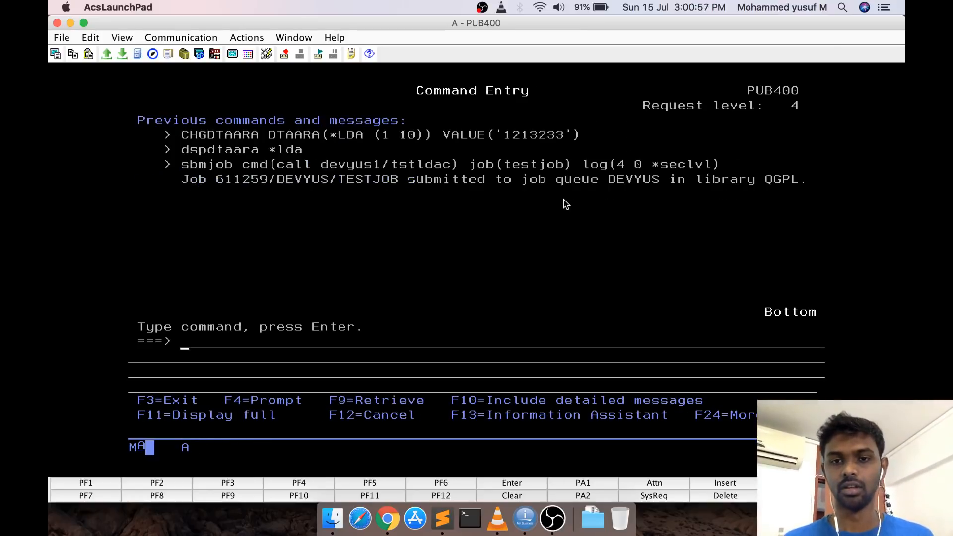
mouse_move(624, 195)
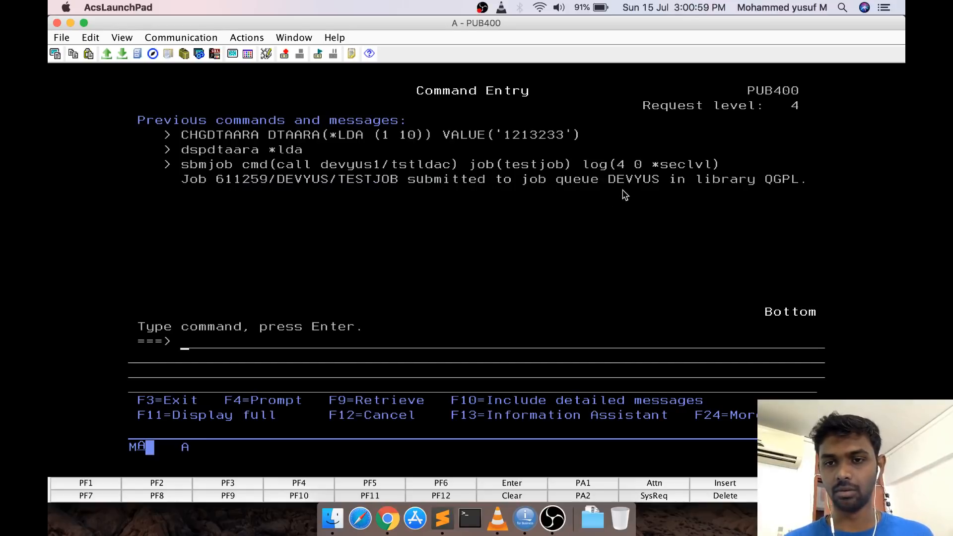
mouse_move(765, 204)
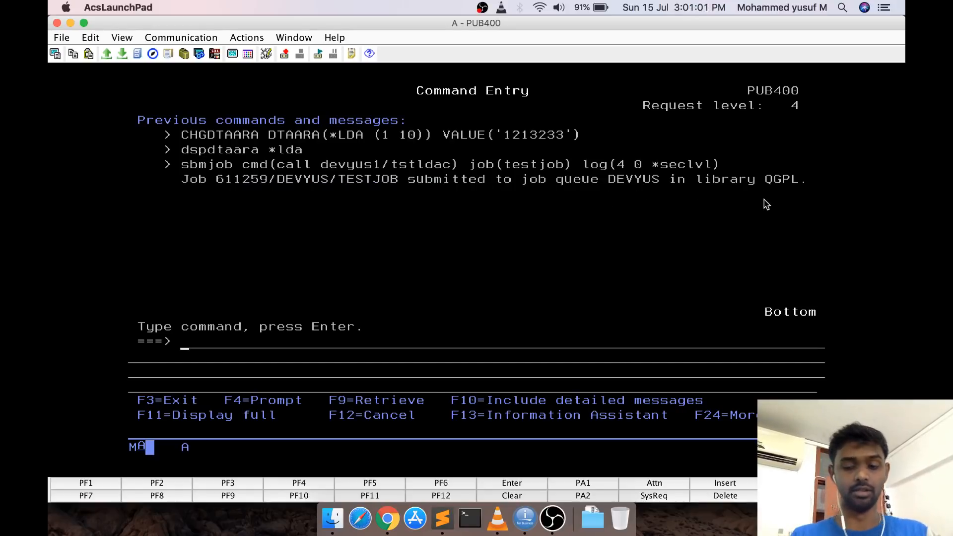
type("wrkobj")
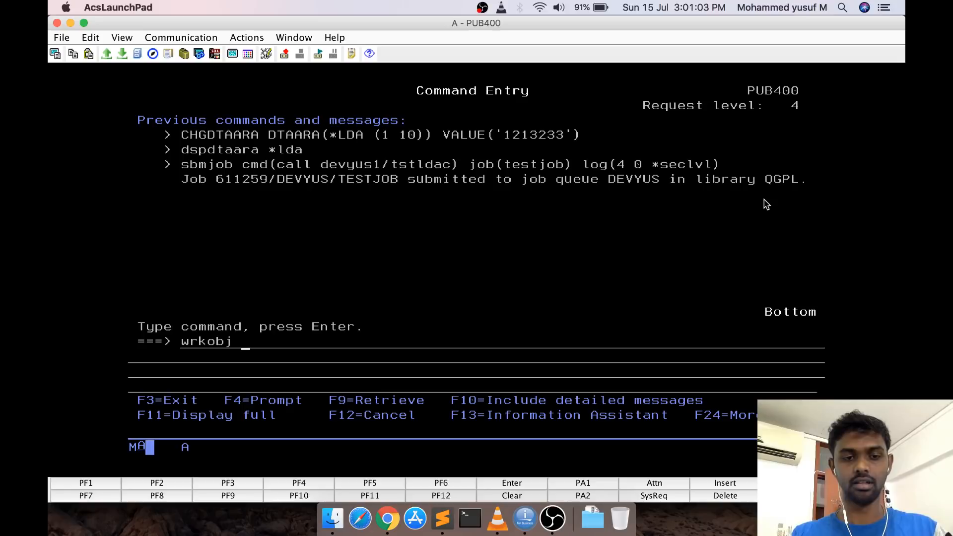
type("wrkjobq")
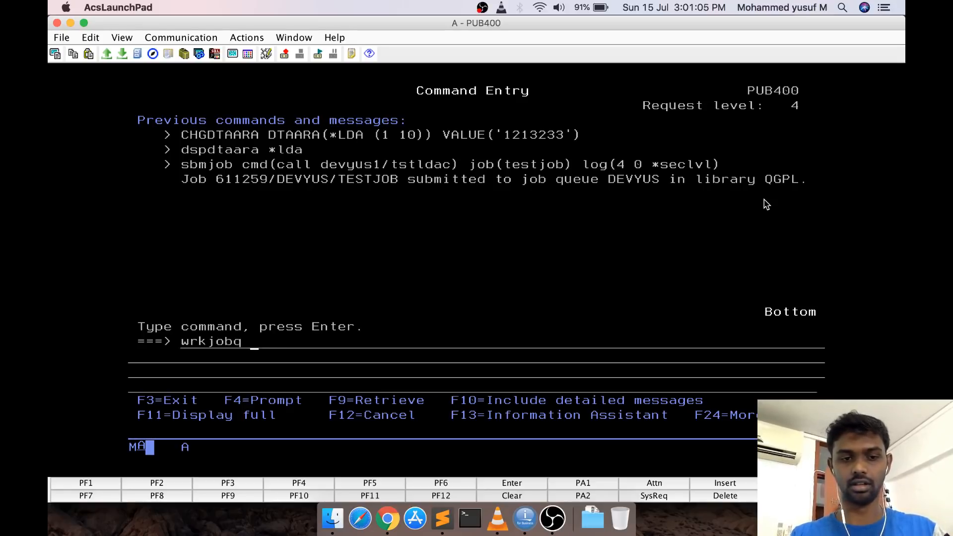
type("qgpl/d")
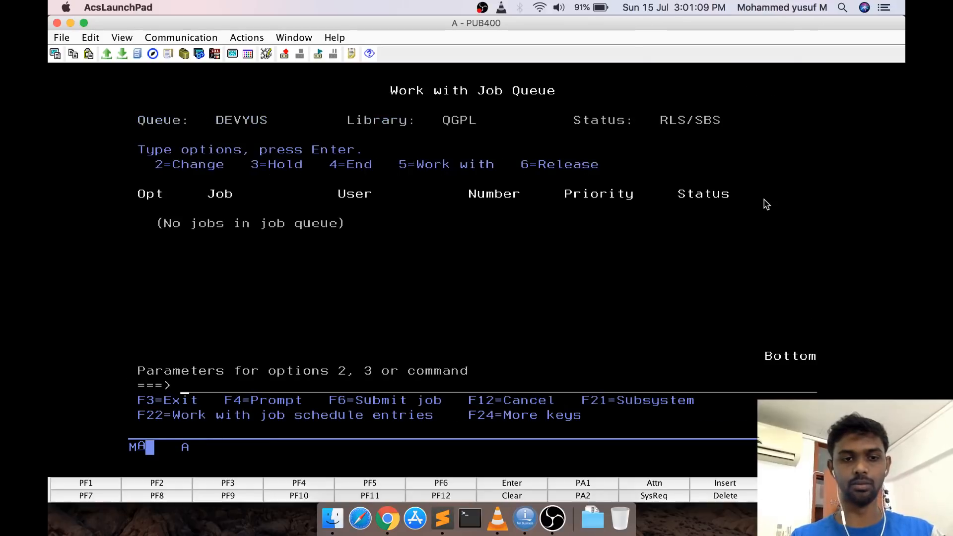
type("wrkjobq qgpl/devyus")
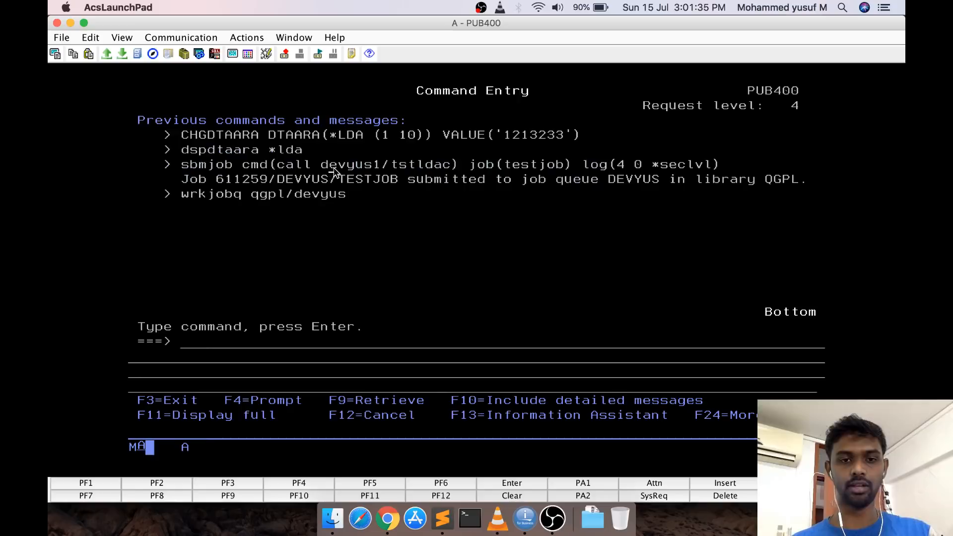
Resubmit TESTJOB from the retrieved command and list held queue QGPL/DEVYUS showing job 611260.
key("F9")
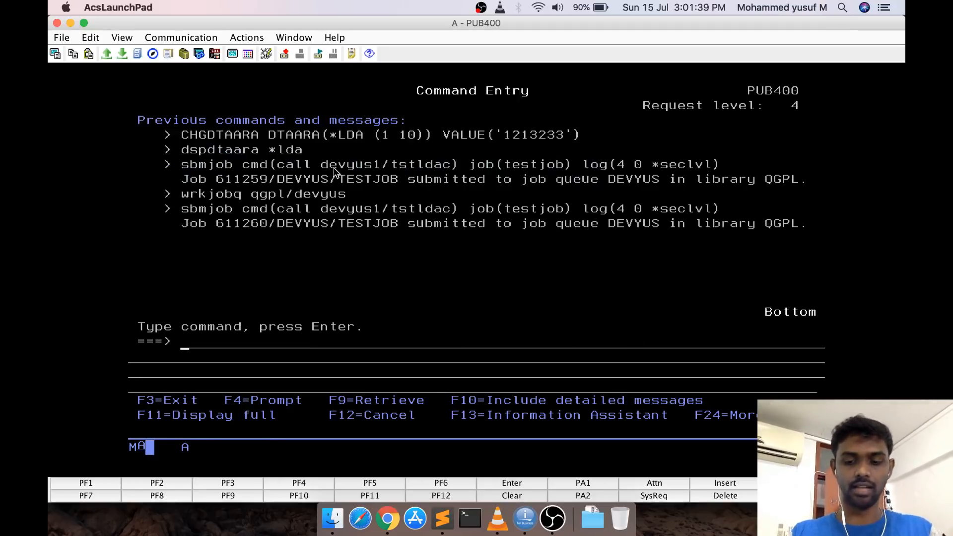
type("wrdjobq qgpl/devyus")
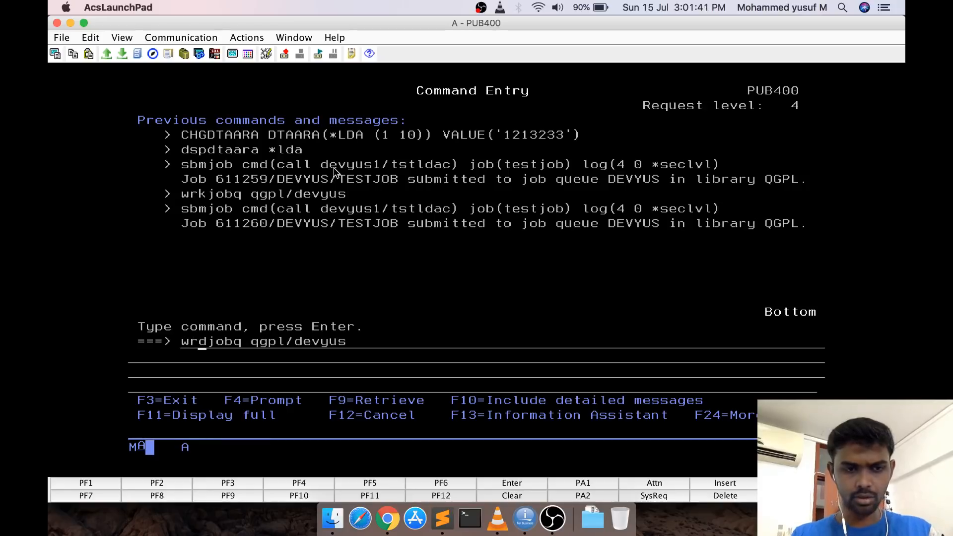
key("Enter")
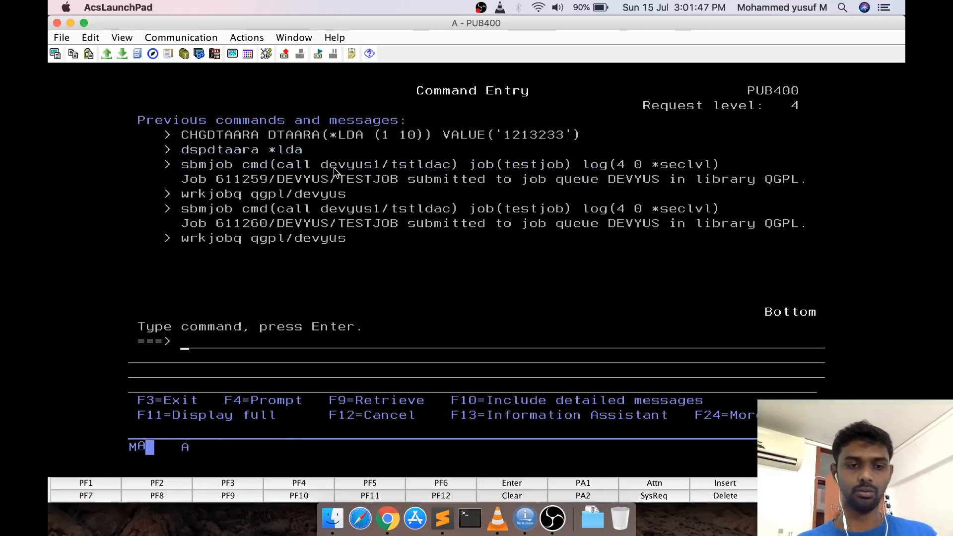
left_click(442, 509)
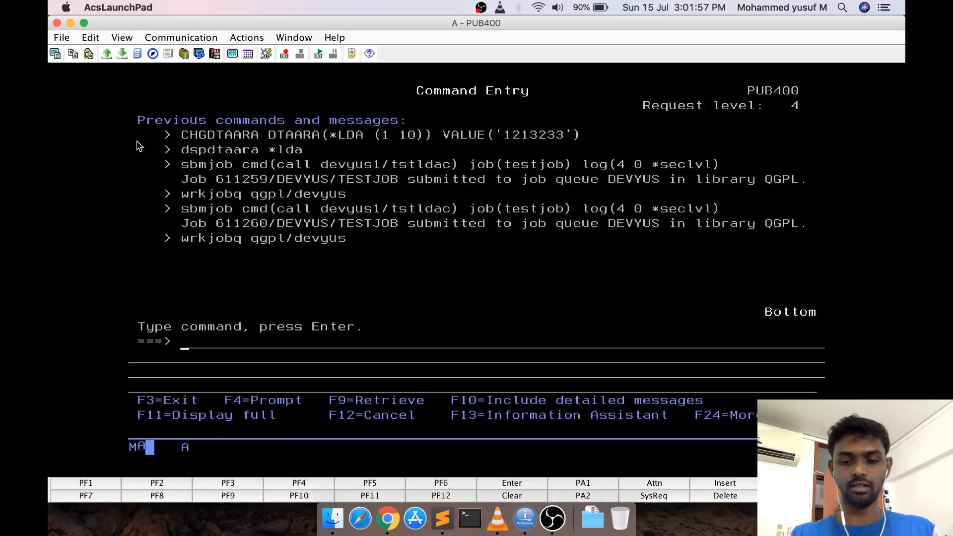
key("enter")
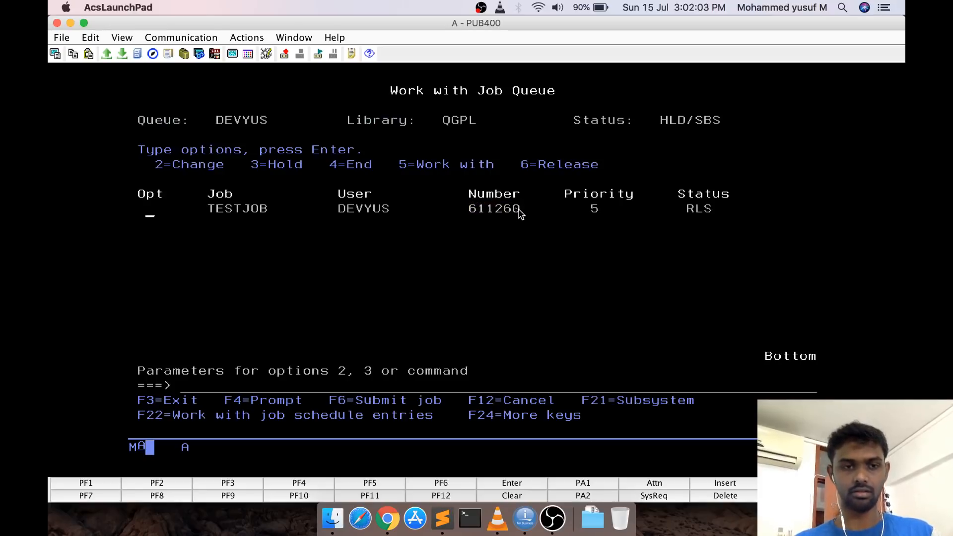
Start servicing job TESTJOB for user DEVYUS with STRSRVJOB, then return to the PDM member list.
type("strsrvjob job")
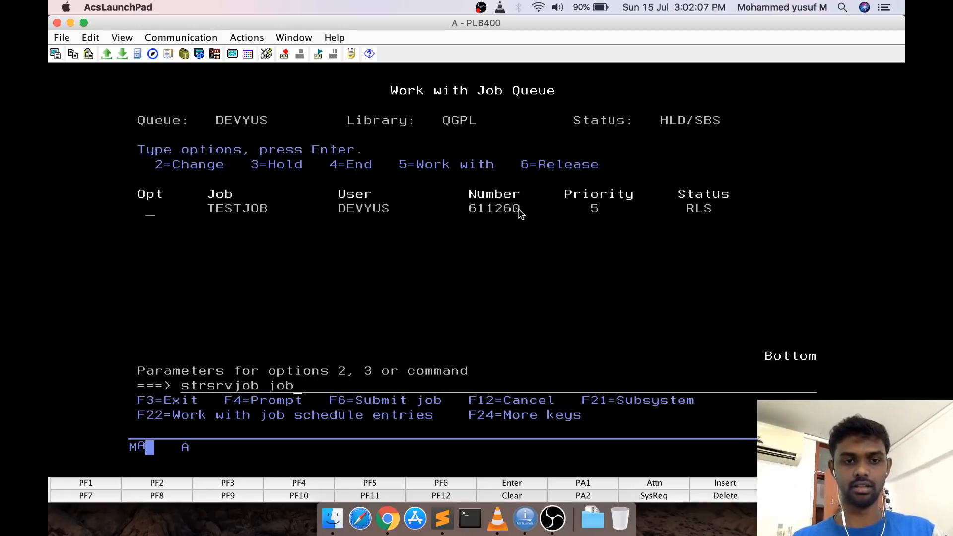
key("backspace")
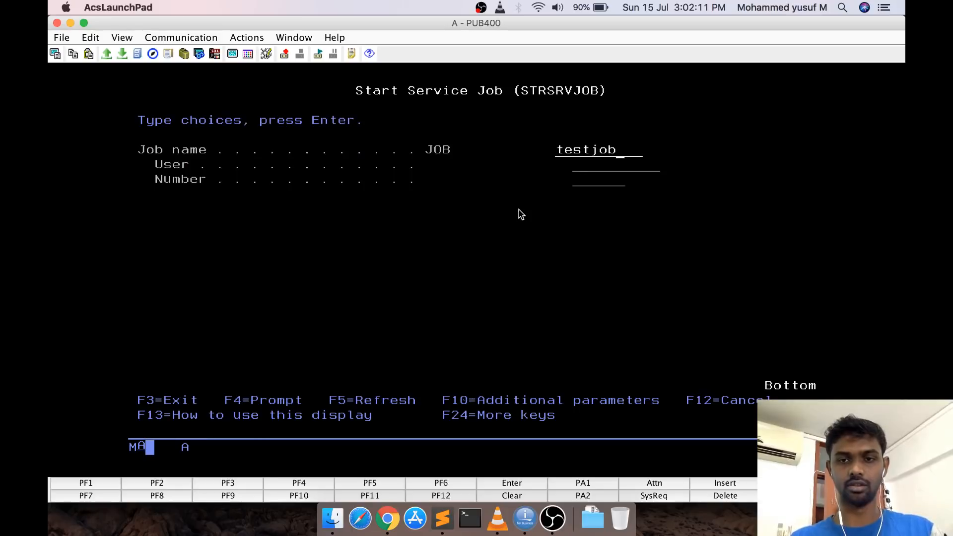
type("d")
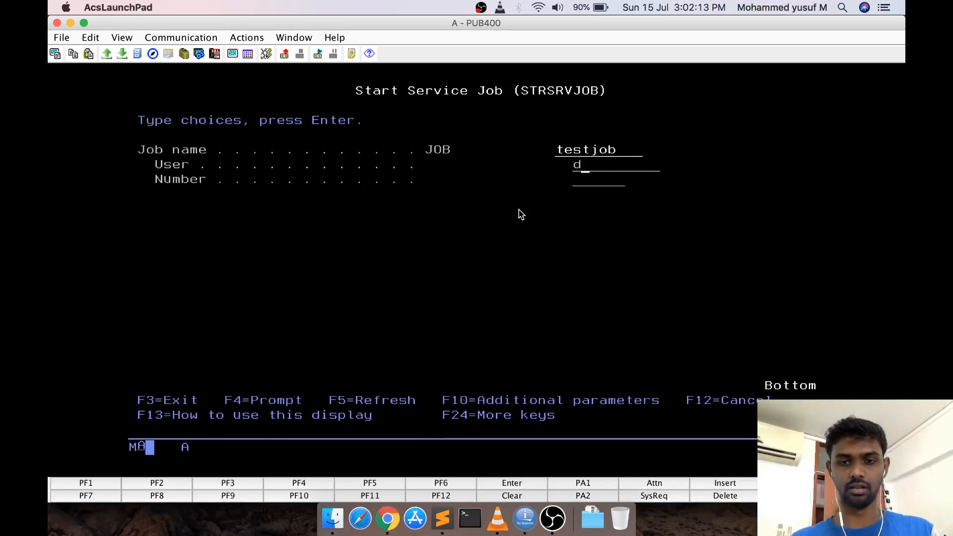
type("evyus")
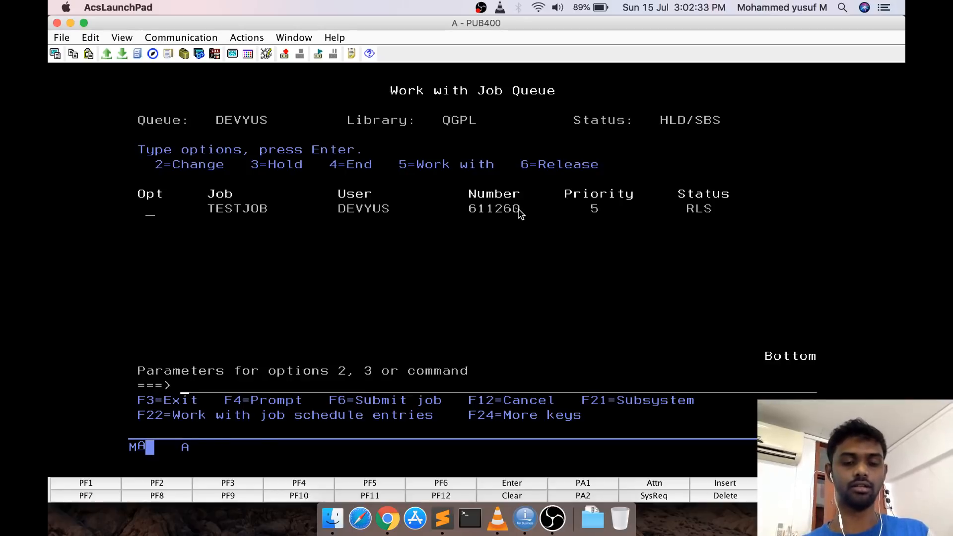
key("Enter")
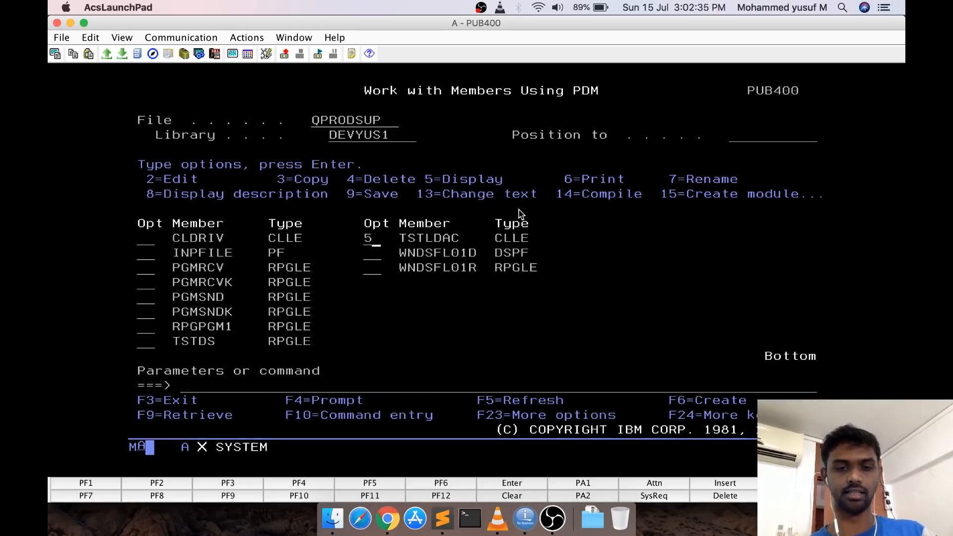
Enter STRDBG DEVYUS1/TSTLDAC on the PDM command line to debug the serviced job.
key("Enter")
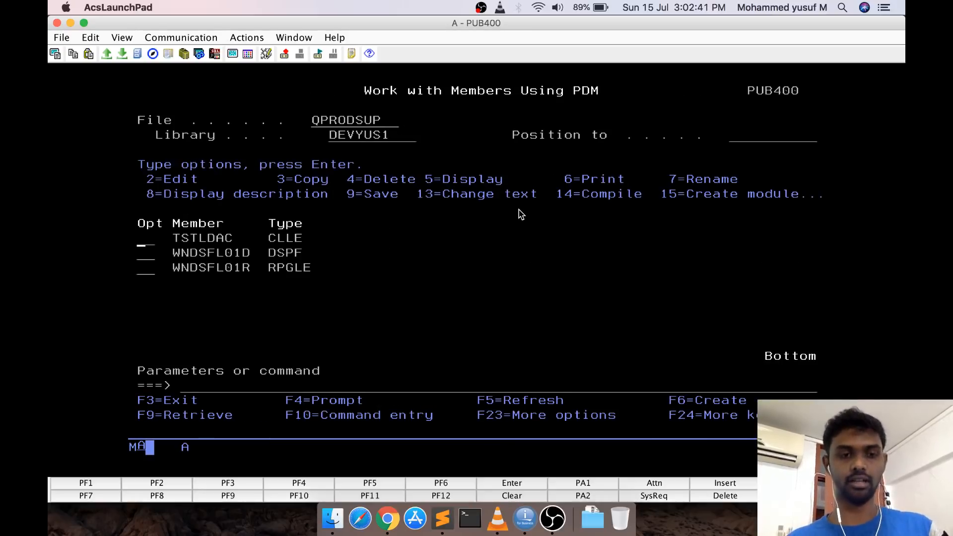
type("s")
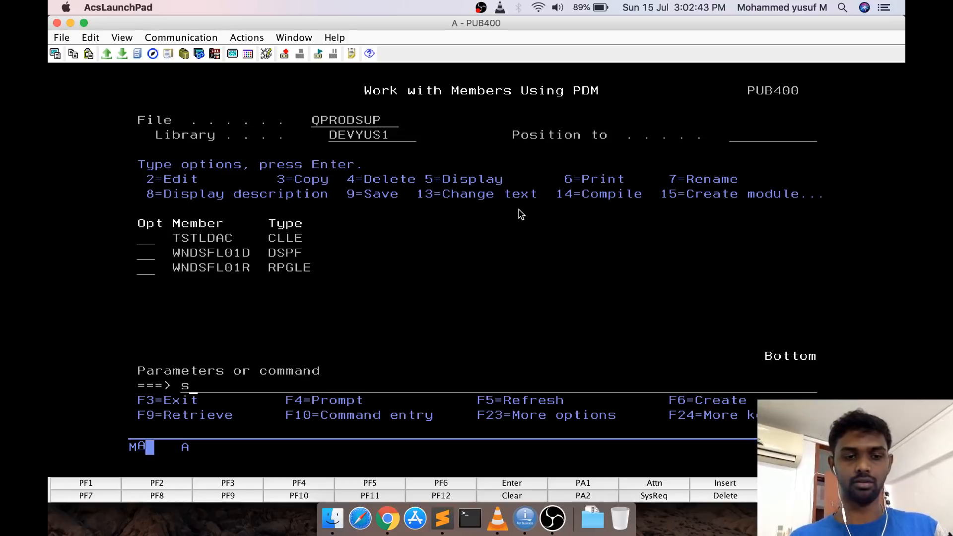
type("trdbg")
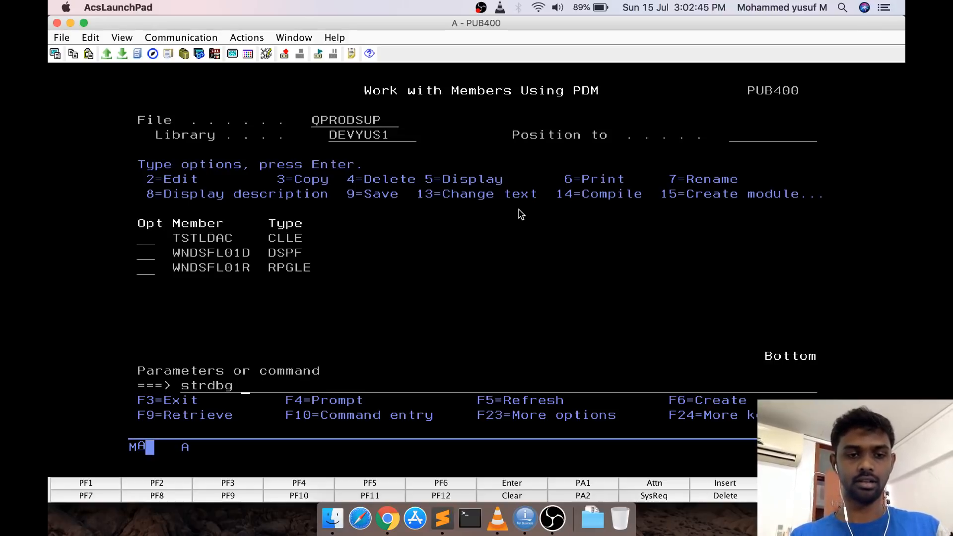
type("devyus1/t")
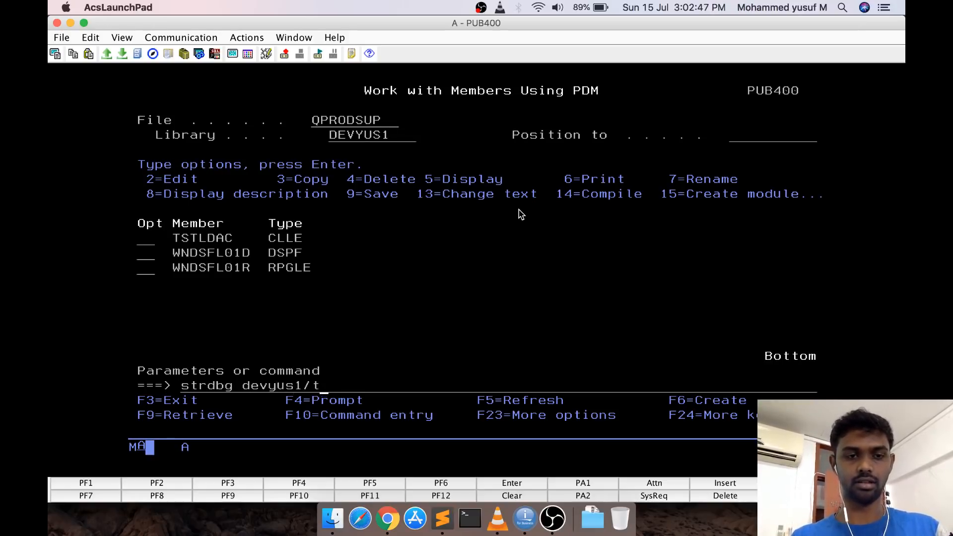
type("stldac")
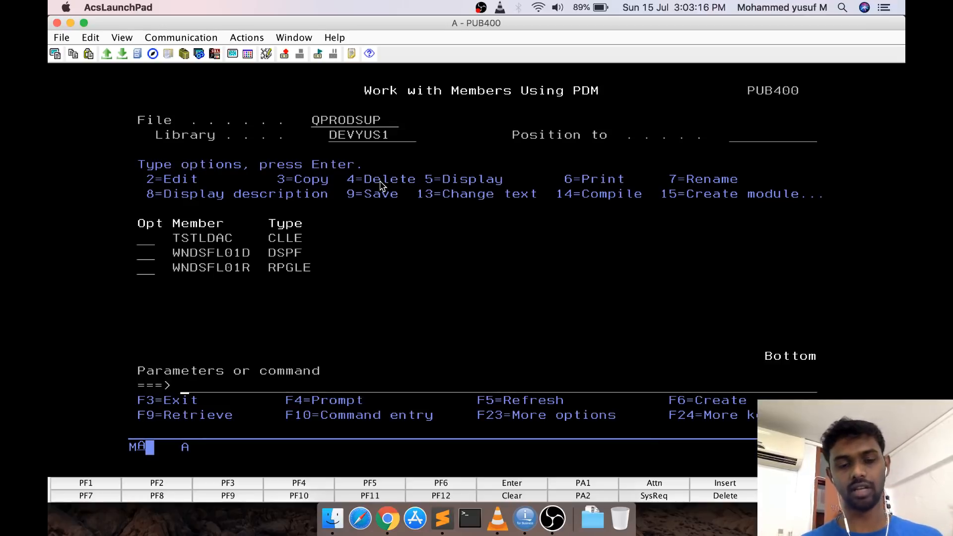
mouse_move(437, 507)
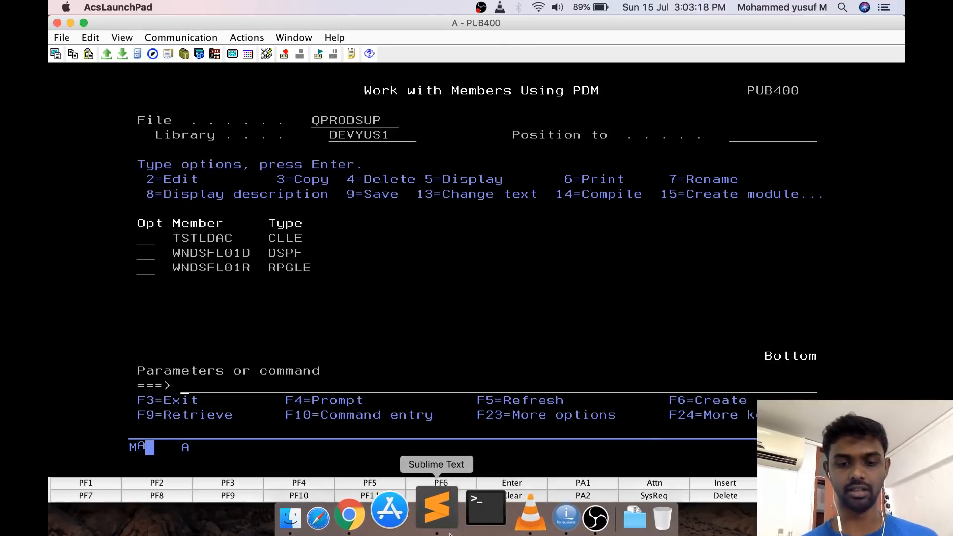
Switch to the Sublime Text 'Debugging a JOB' notes to review the steps.
left_click(437, 507)
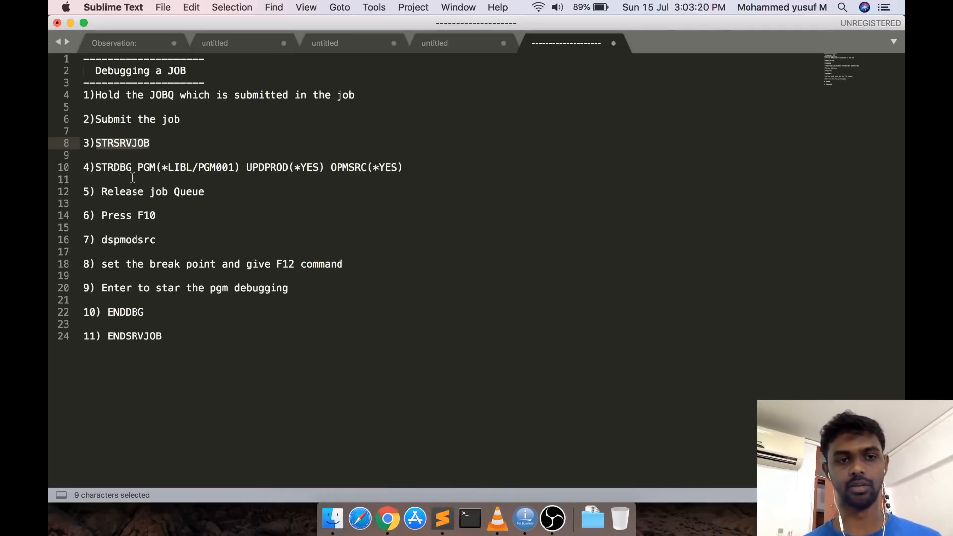
mouse_move(433, 450)
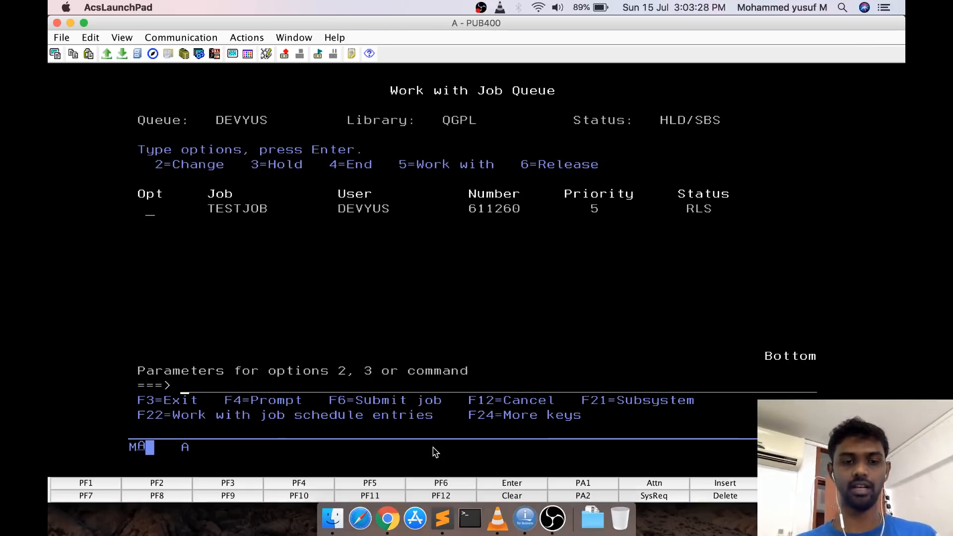
Release job queue QGPL/DEVYUS with RLSJOBQ so TESTJOB 611260 leaves the queue.
type("rlsjobq qgpl/devyus")
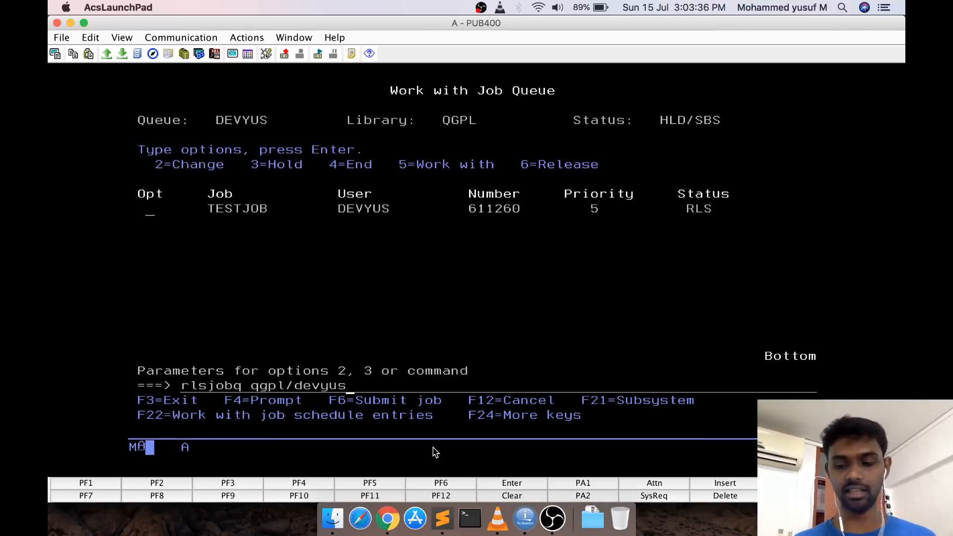
key("Enter")
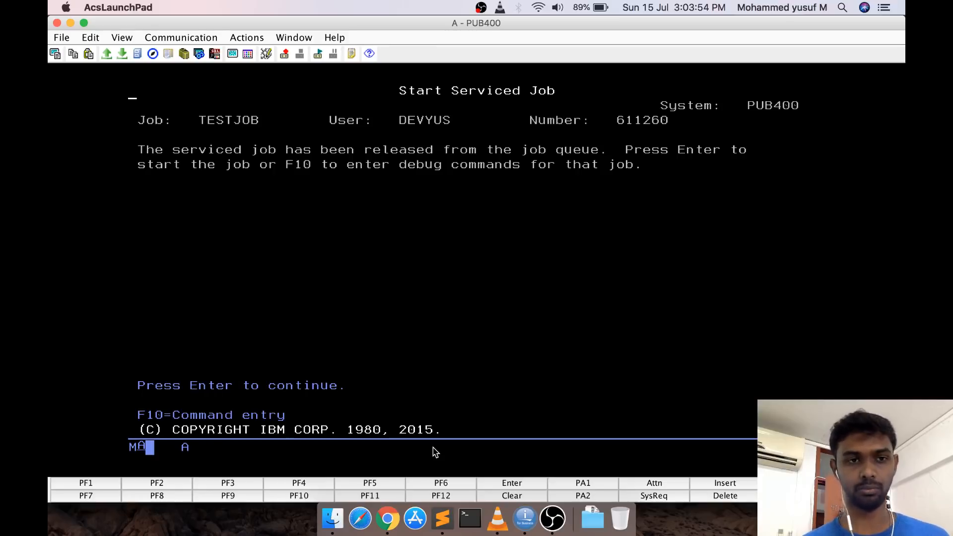
mouse_move(303, 394)
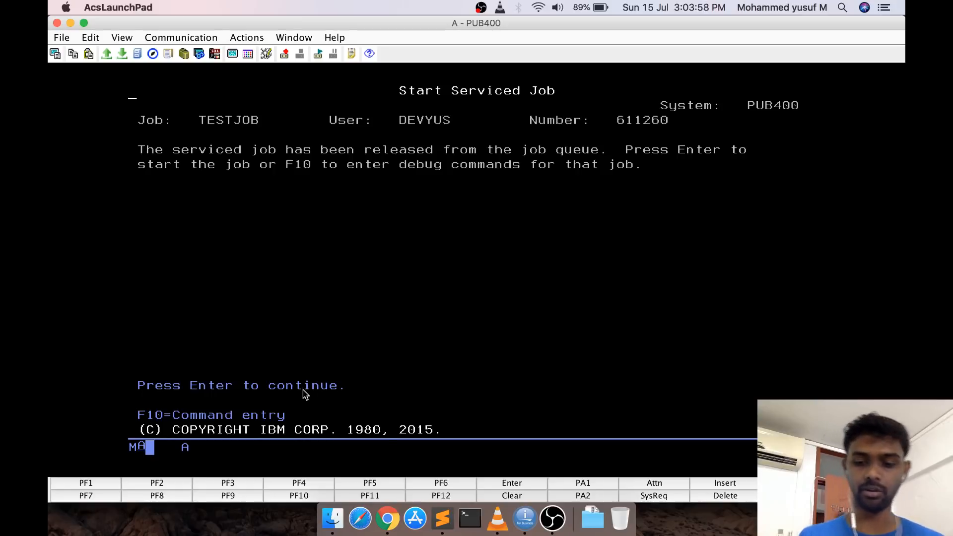
Display the TSTLDAC module source with DSPMODSRC and set a breakpoint in it.
key("f10")
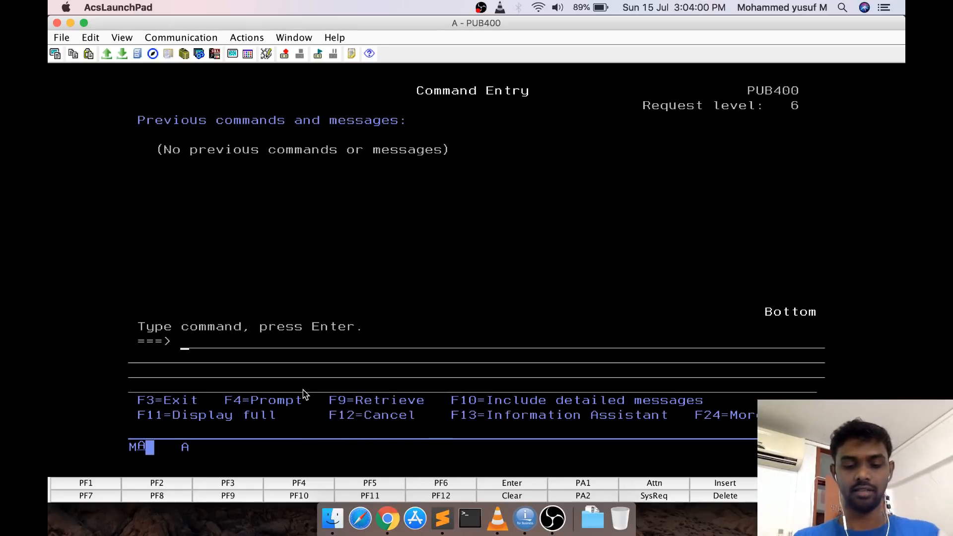
type("dspmodsr")
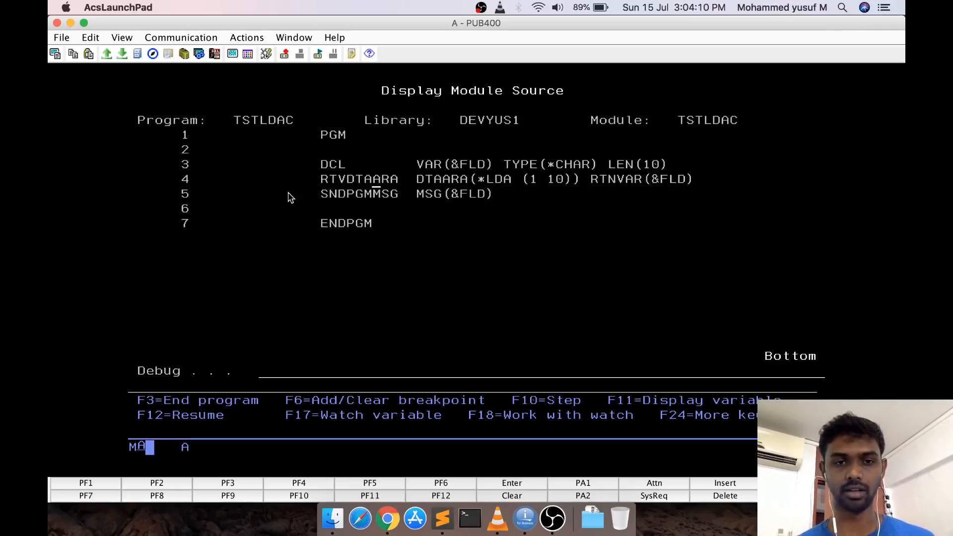
key("f6")
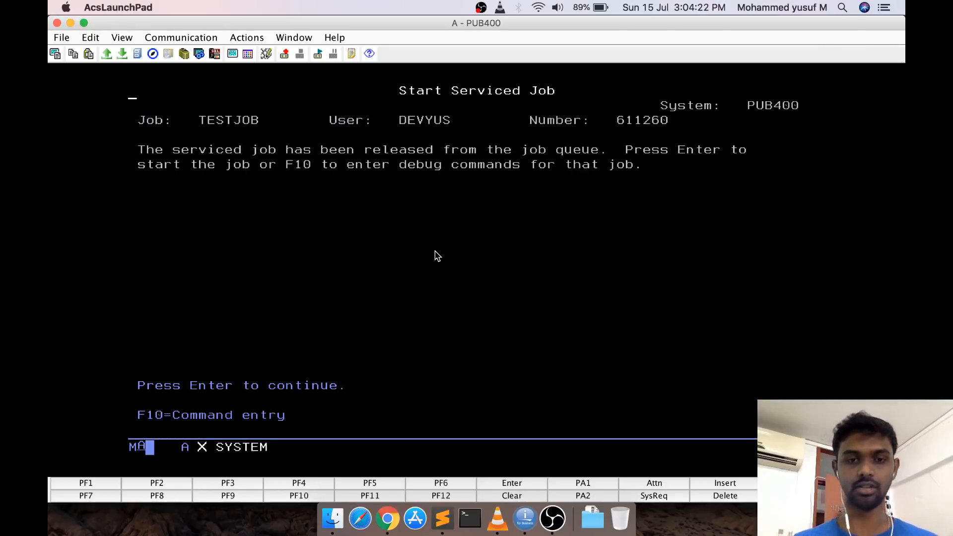
Run TESTJOB to the line 4 breakpoint, step to line 5 showing &FLD = '1213233', then let it finish.
key("enter")
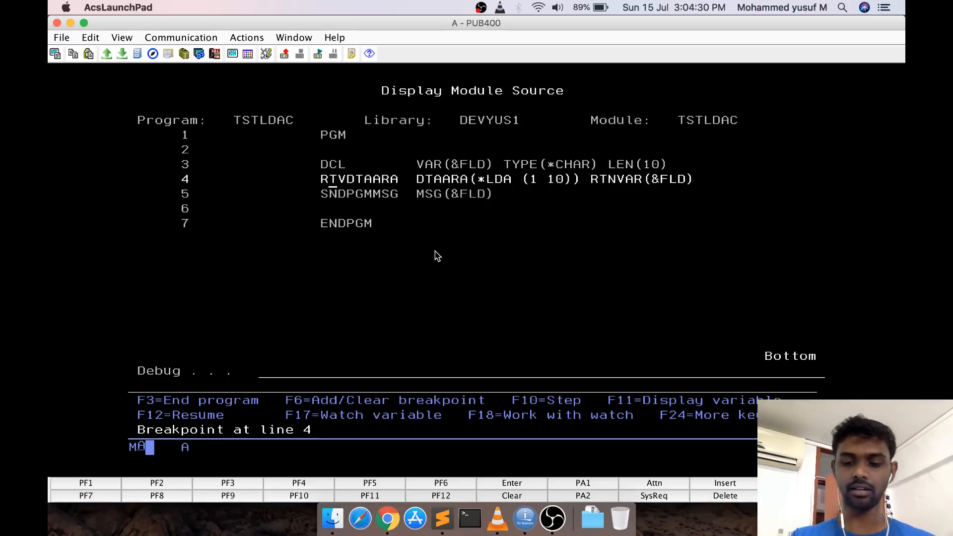
key("F10")
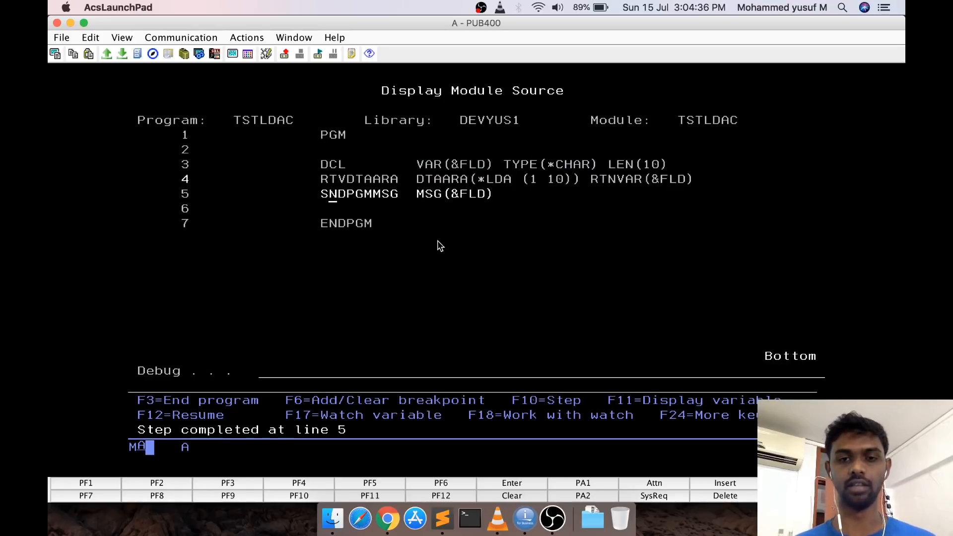
mouse_move(475, 200)
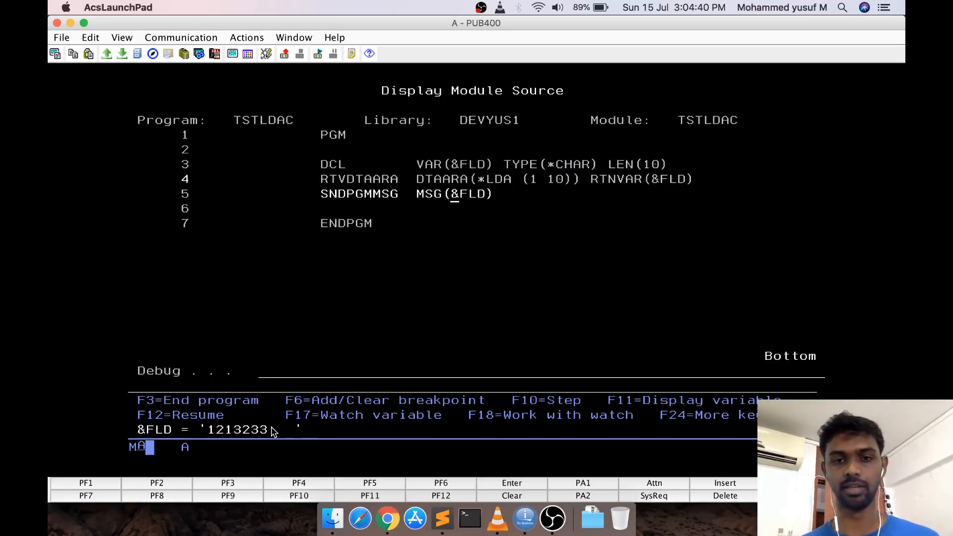
key("F10")
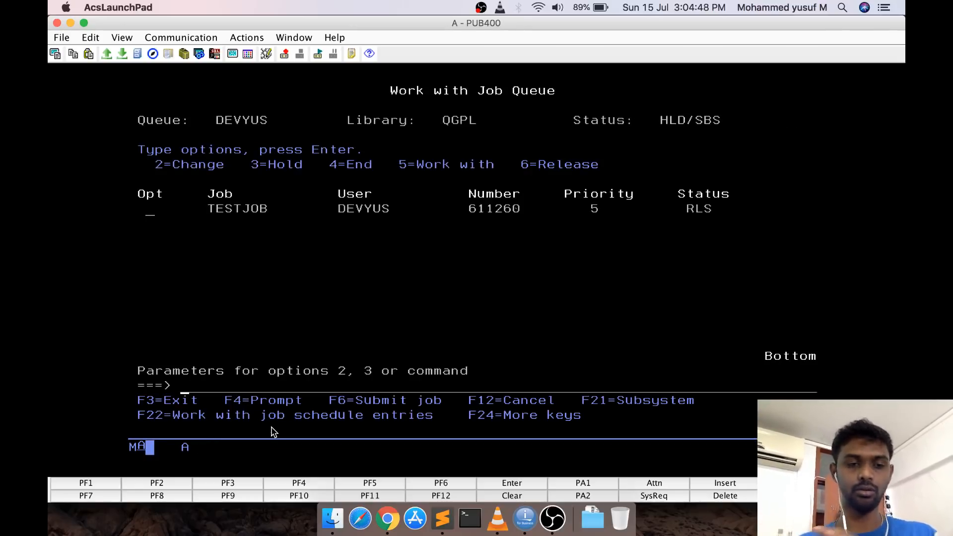
Begin the end-debug command, then bring the 'Debugging a JOB' notes forward.
type("end")
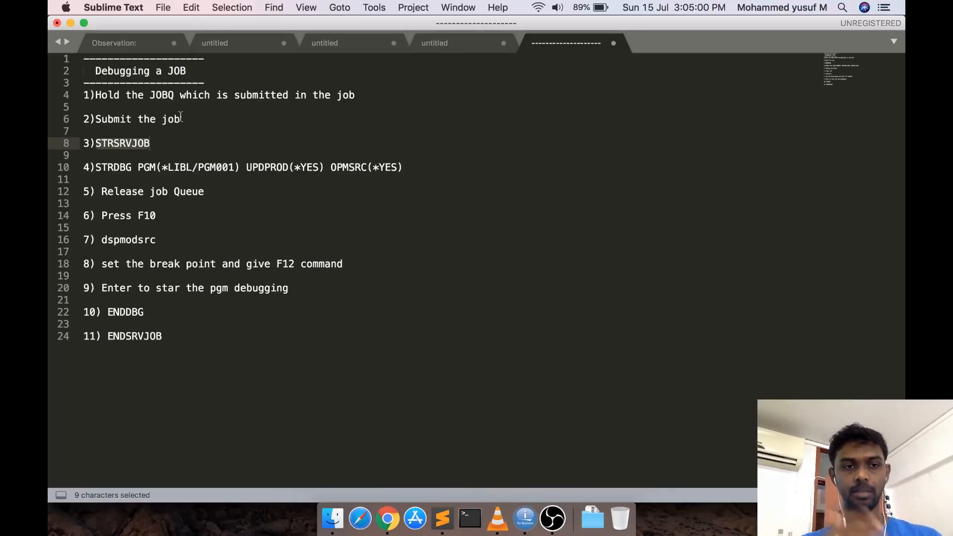
left_click(170, 143)
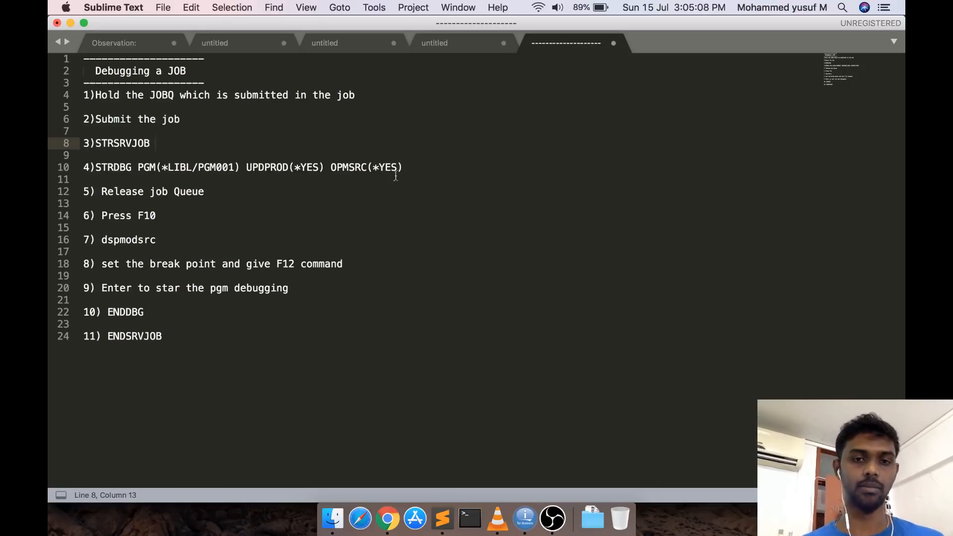
left_click(405, 167)
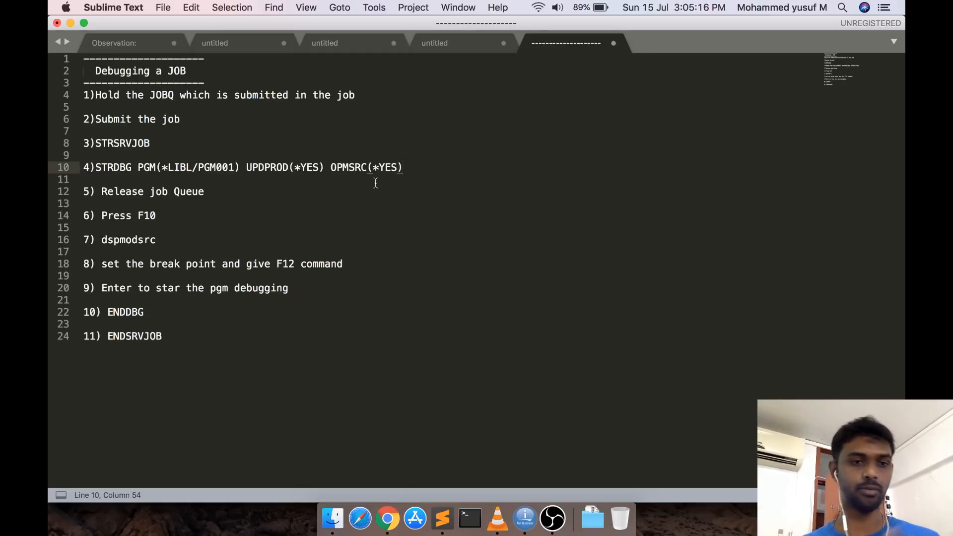
left_click(254, 192)
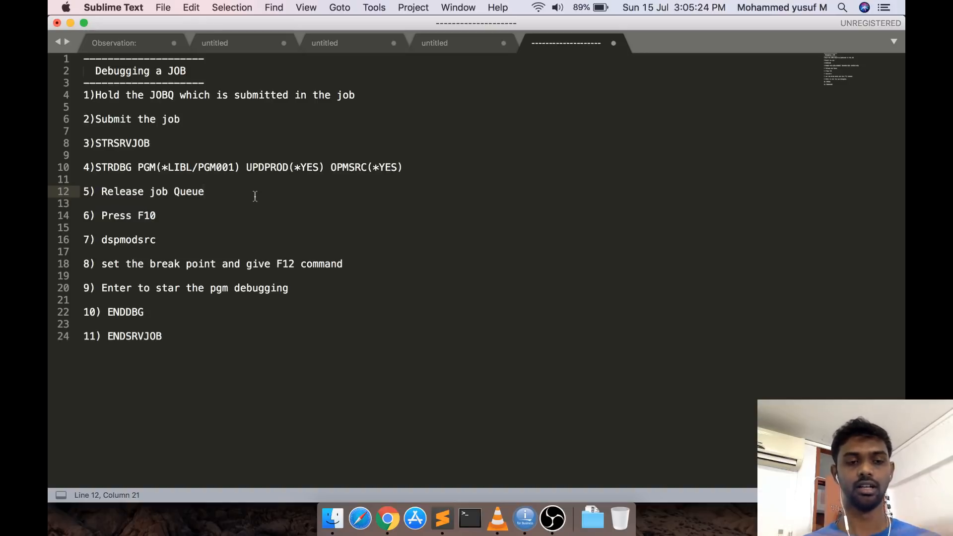
mouse_move(183, 222)
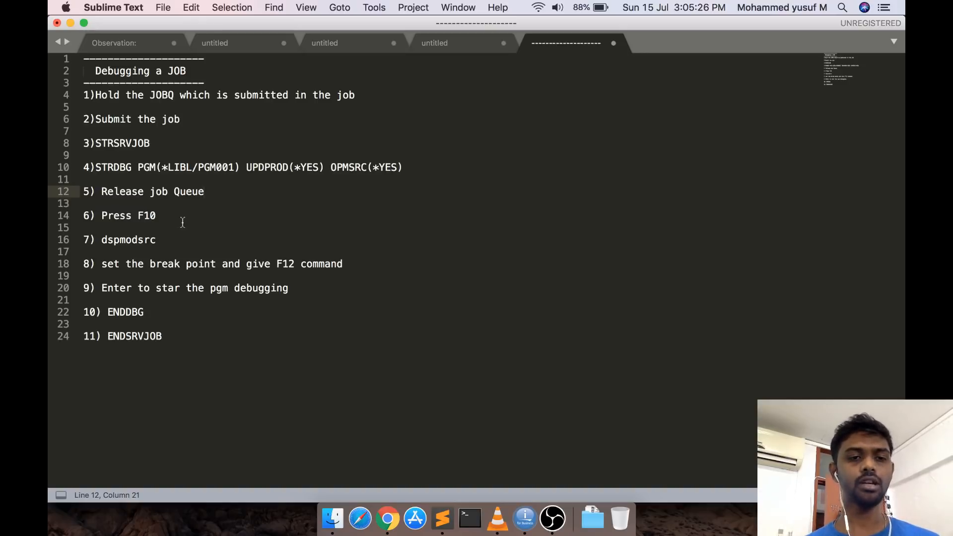
left_click(183, 216)
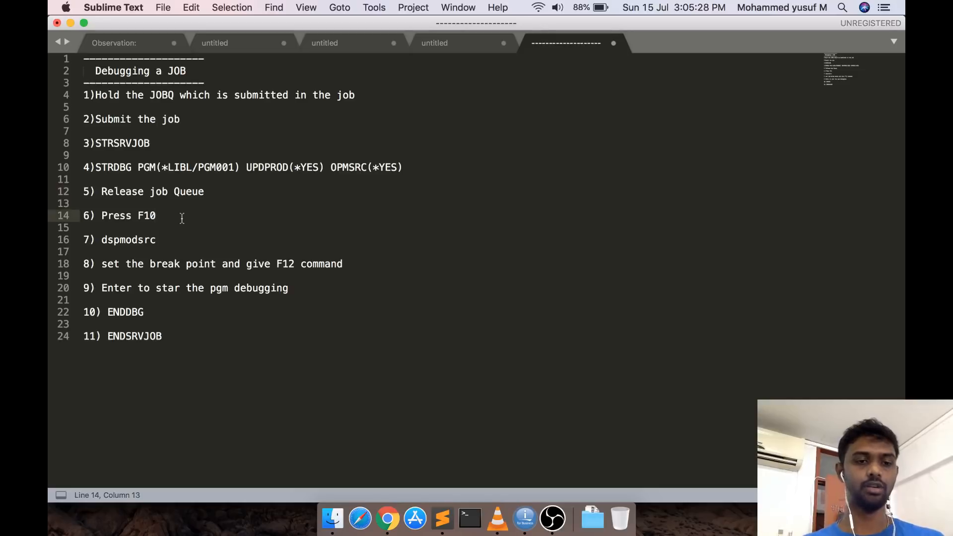
left_click(164, 239)
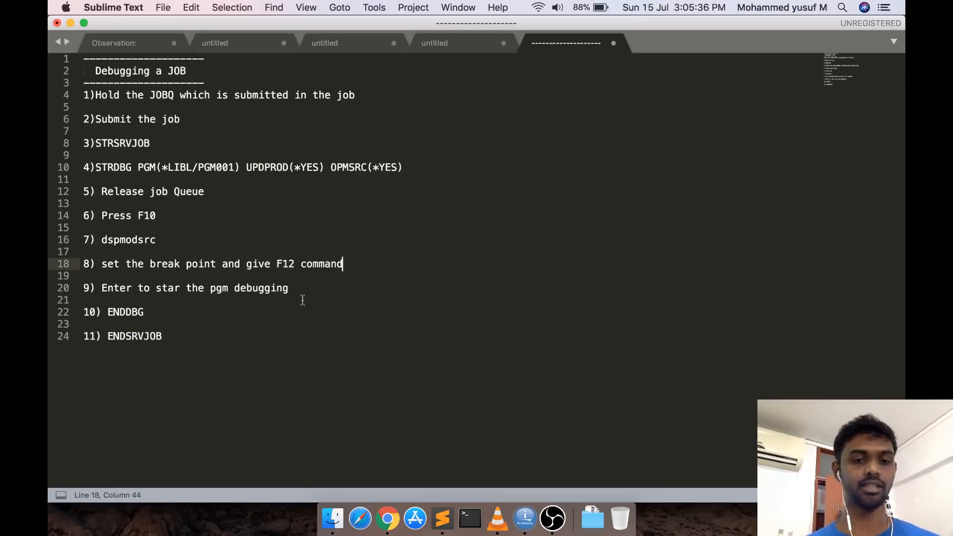
left_click(290, 288)
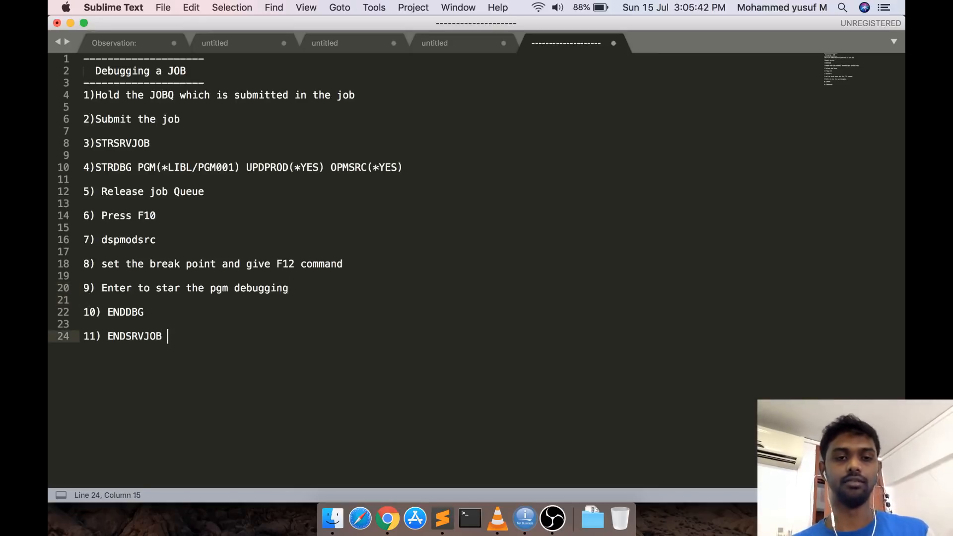
mouse_move(262, 329)
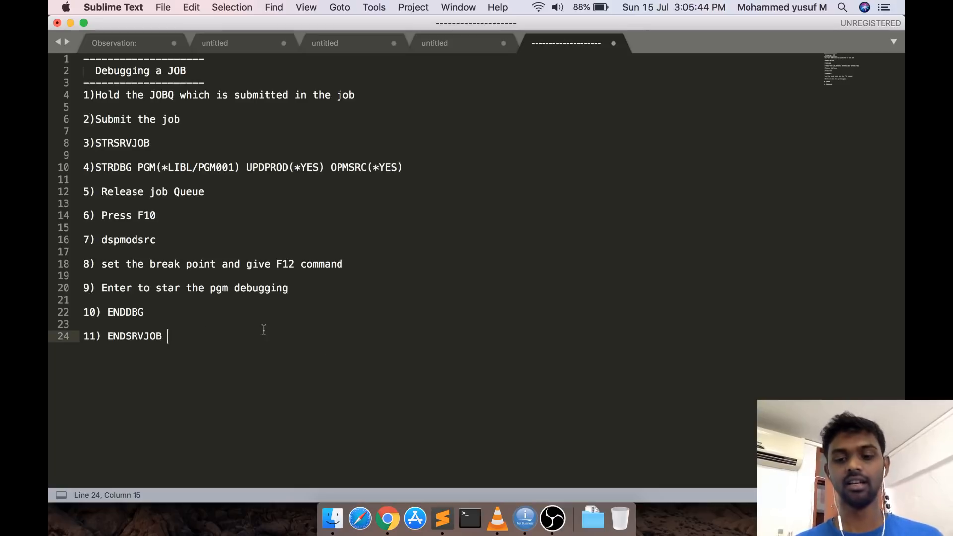
mouse_move(421, 410)
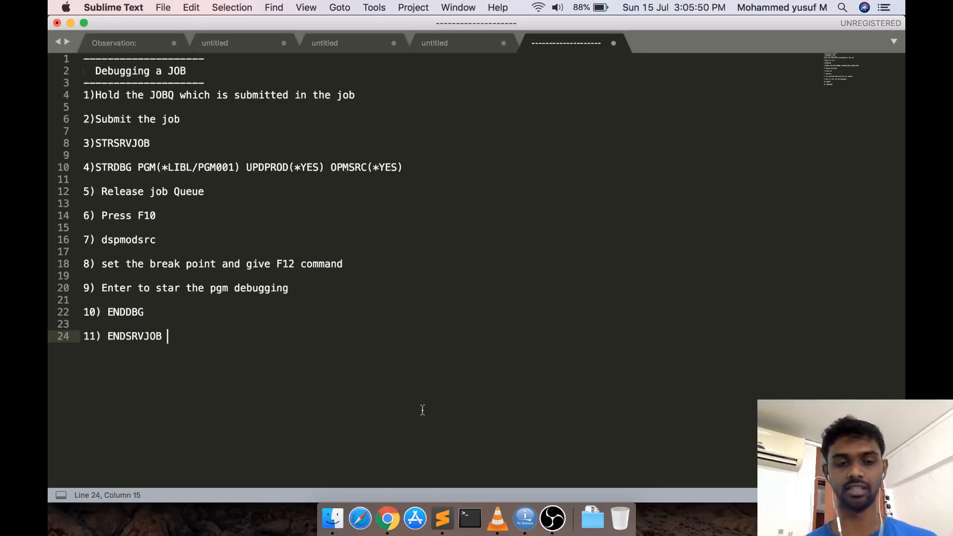
mouse_move(550, 518)
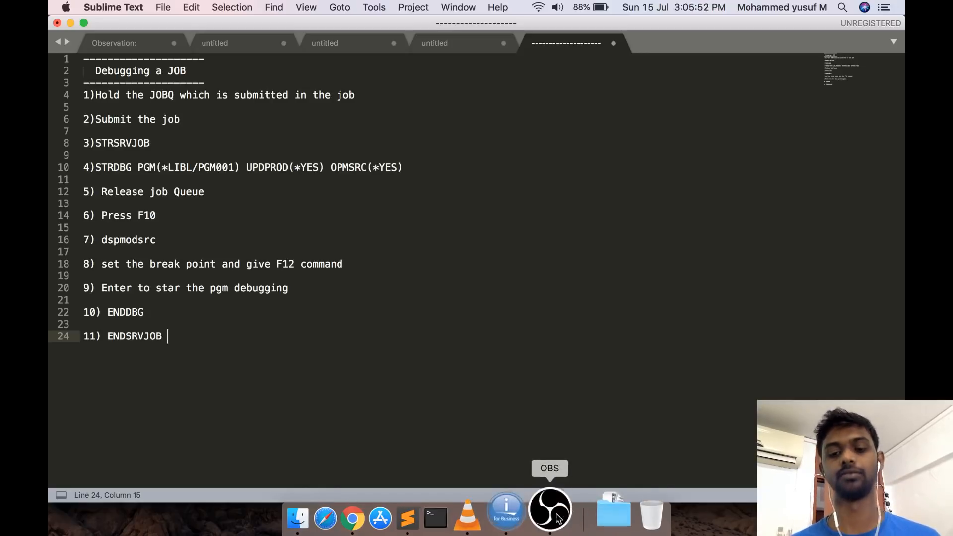